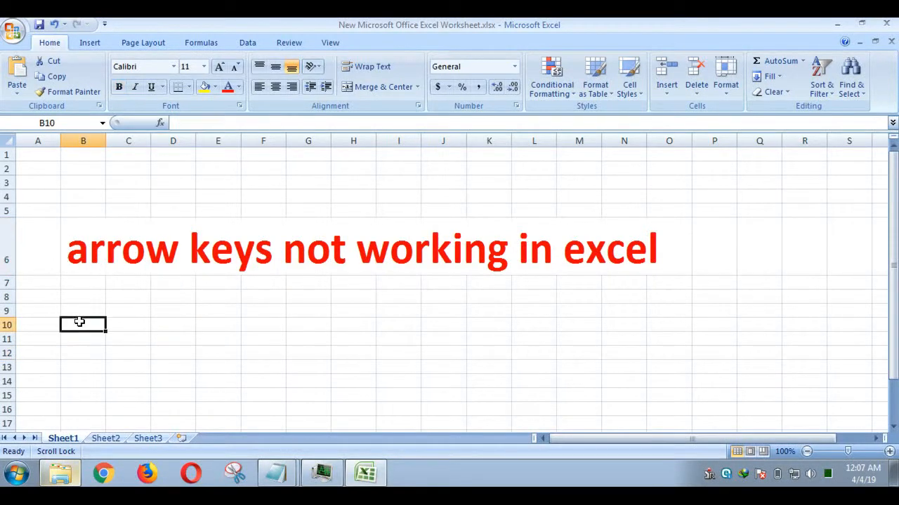
Search the Start Menu for "on s" to find On-Screen Keyboard.
click(16, 472)
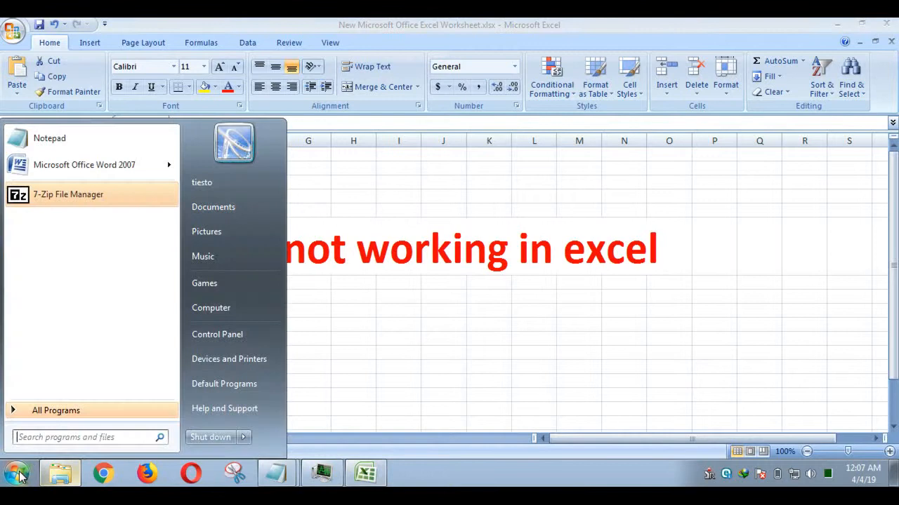
click(84, 436)
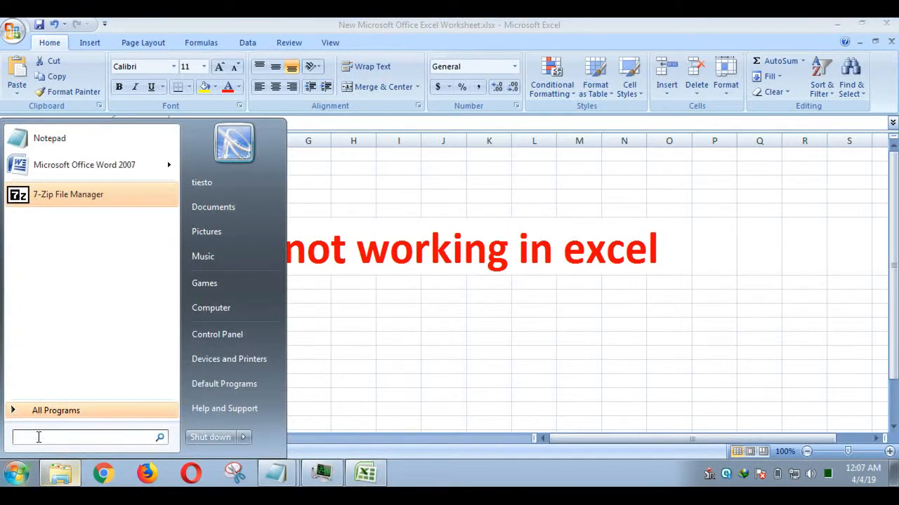
text(on)
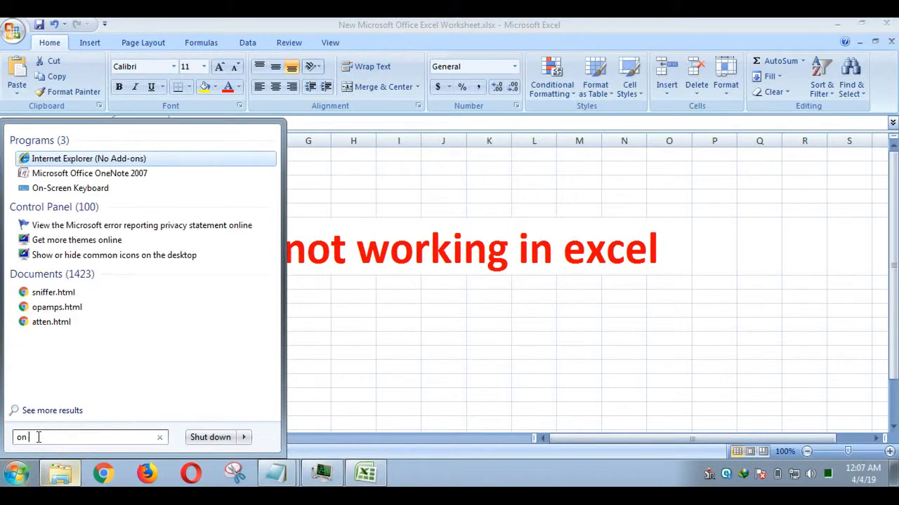
text(sc)
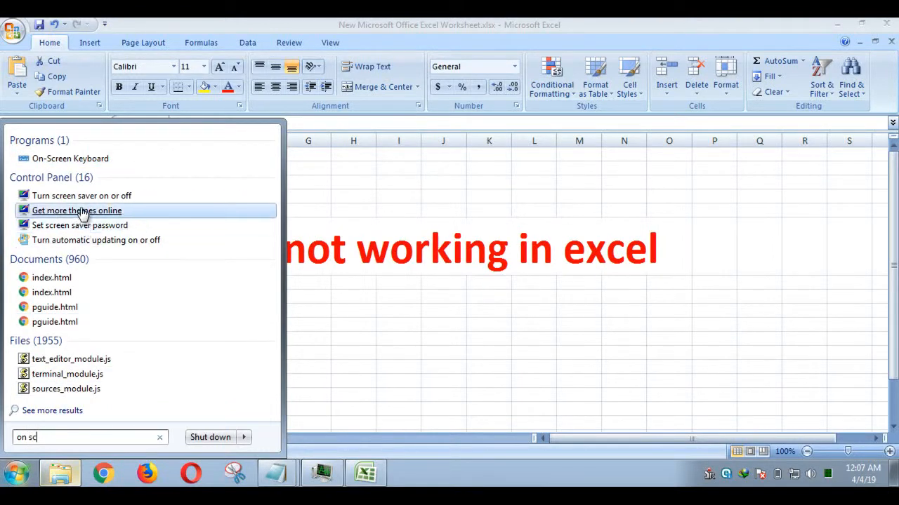
mouse_move(70, 195)
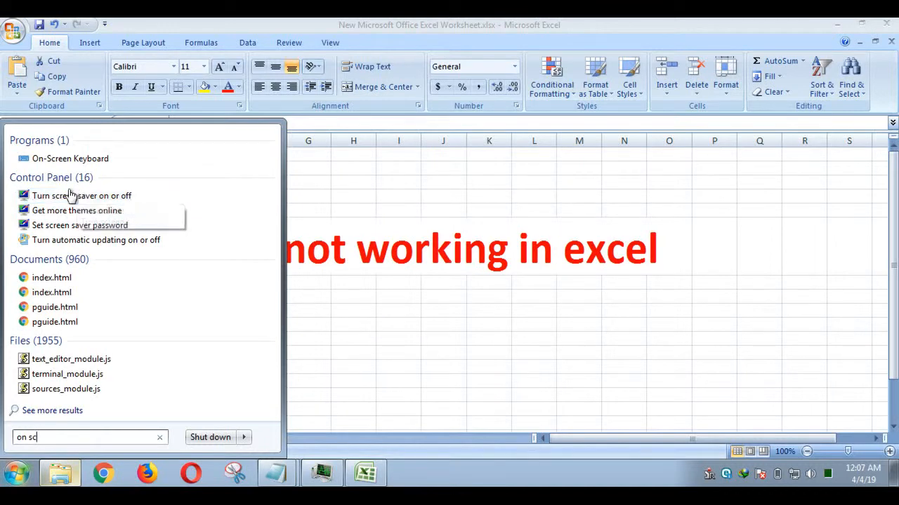
mouse_move(70, 158)
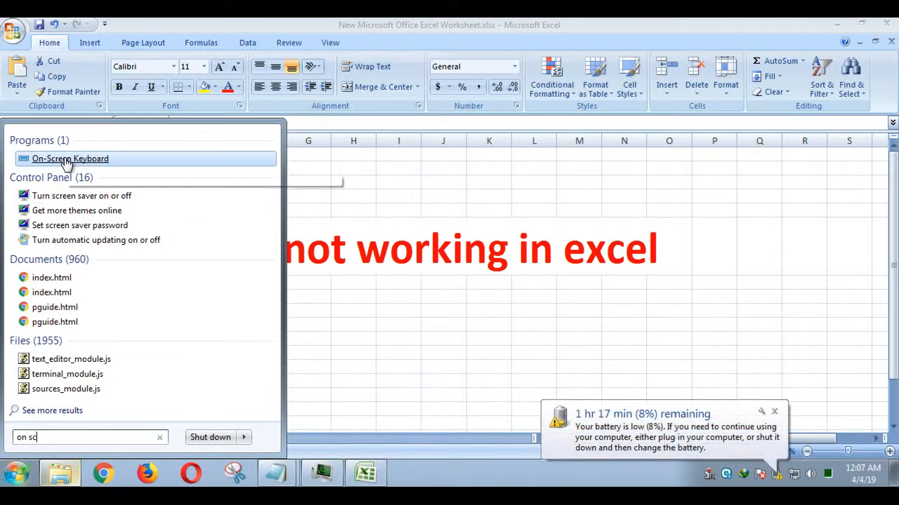
Launch On-Screen Keyboard from the results, then close its window again.
click(71, 157)
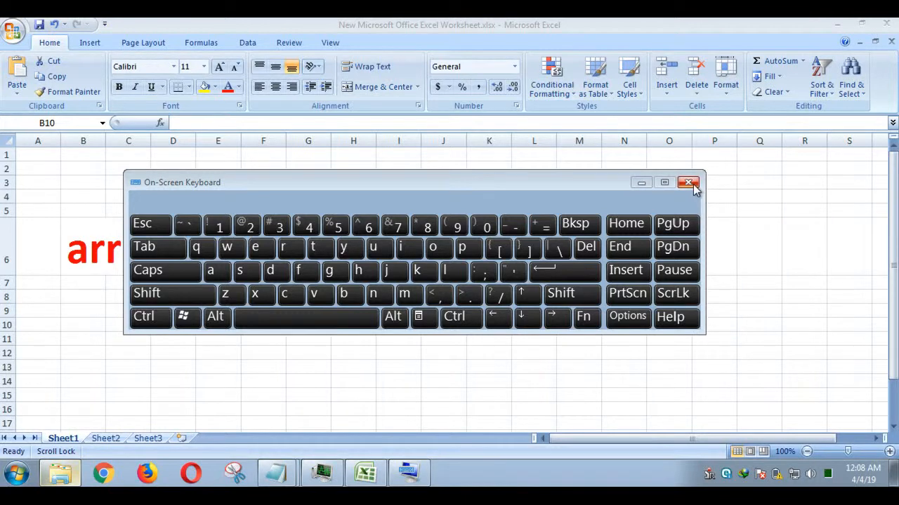
click(688, 182)
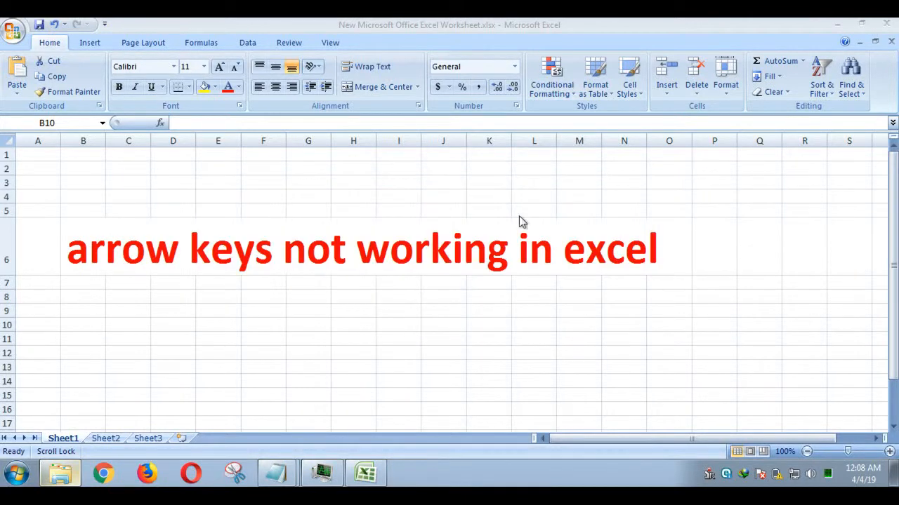
click(217, 339)
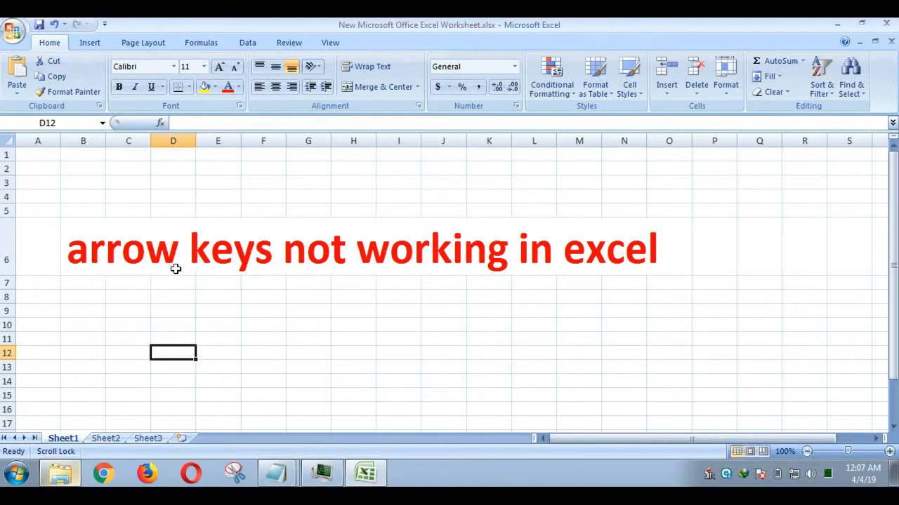
click(83, 247)
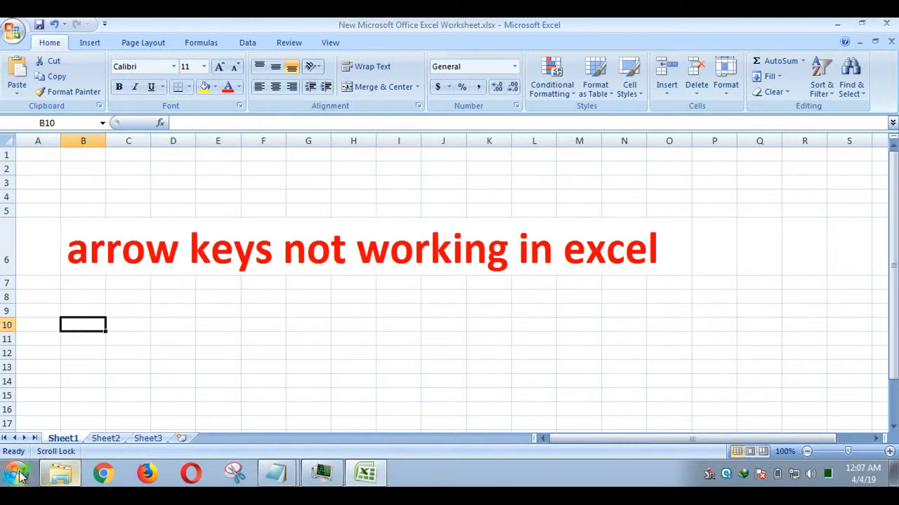
Search the Start Menu for "on" to find On-Screen Keyboard again.
click(14, 474)
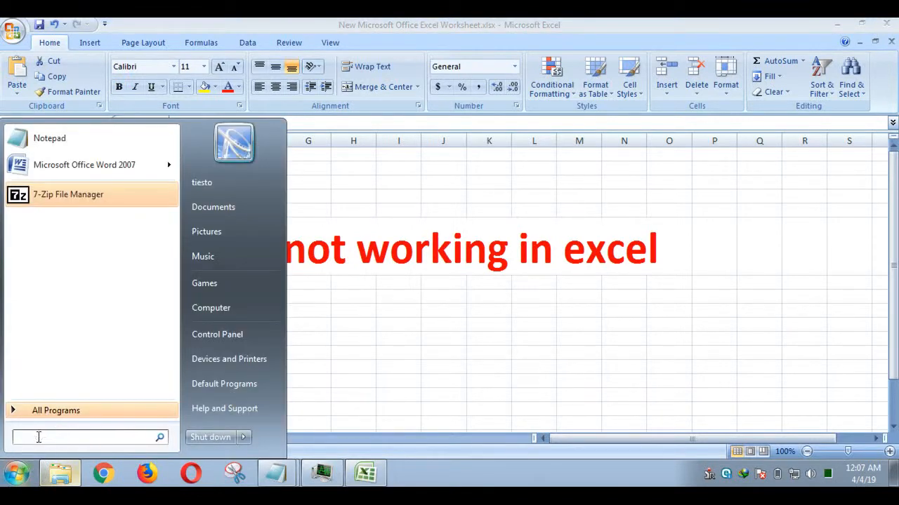
text(on sc)
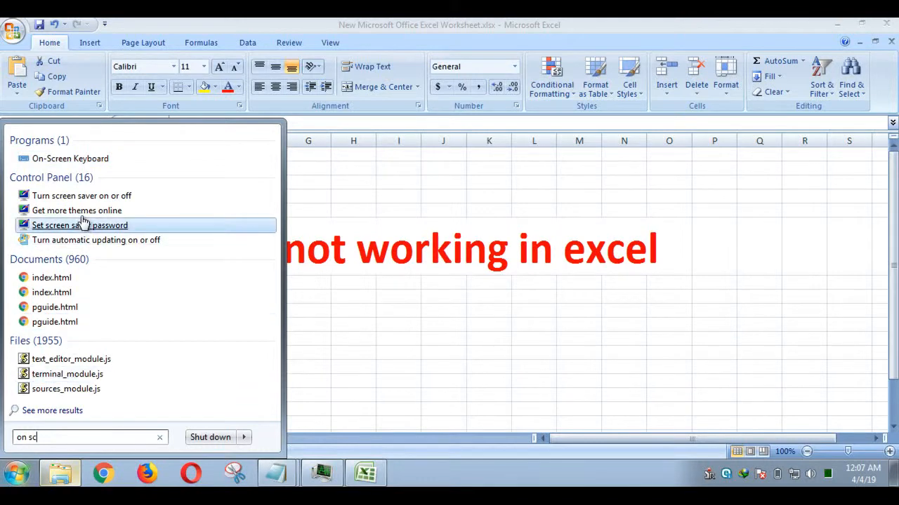
mouse_move(78, 195)
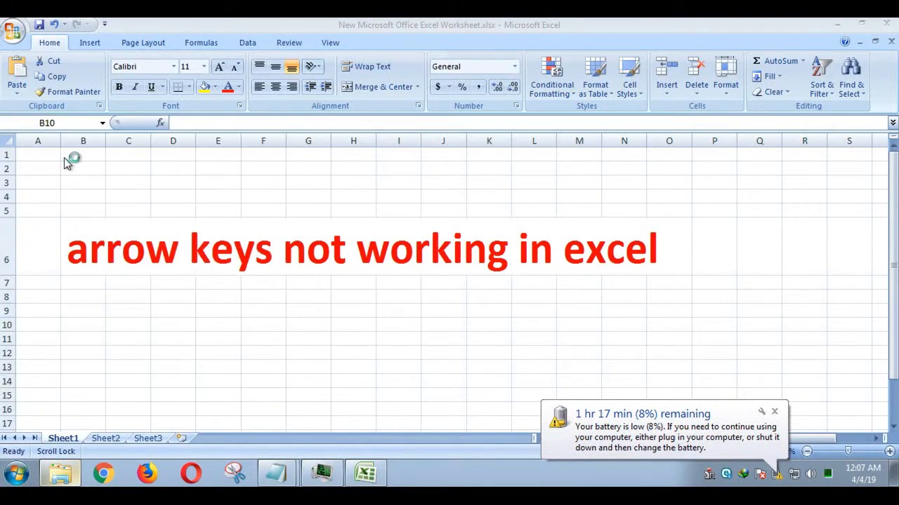
Bring up On-Screen Keyboard over the worksheet, showing ScrLk lit.
click(407, 471)
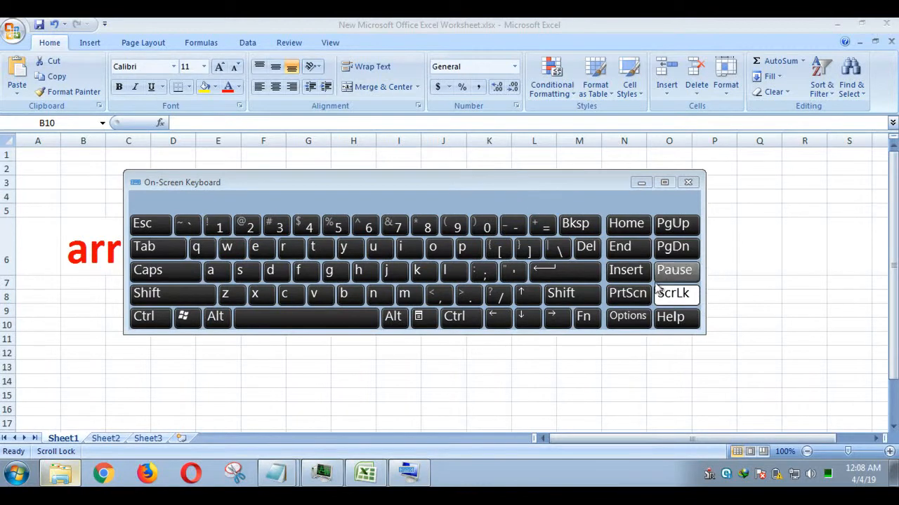
mouse_move(677, 317)
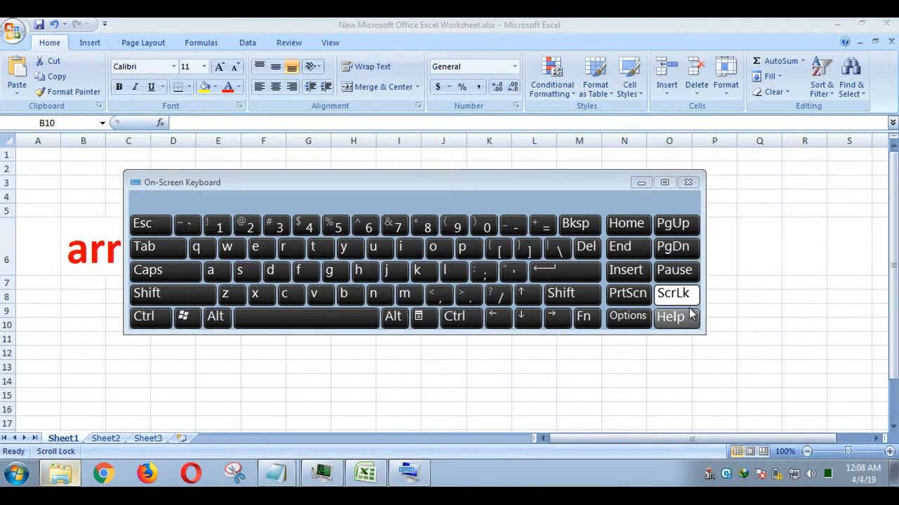